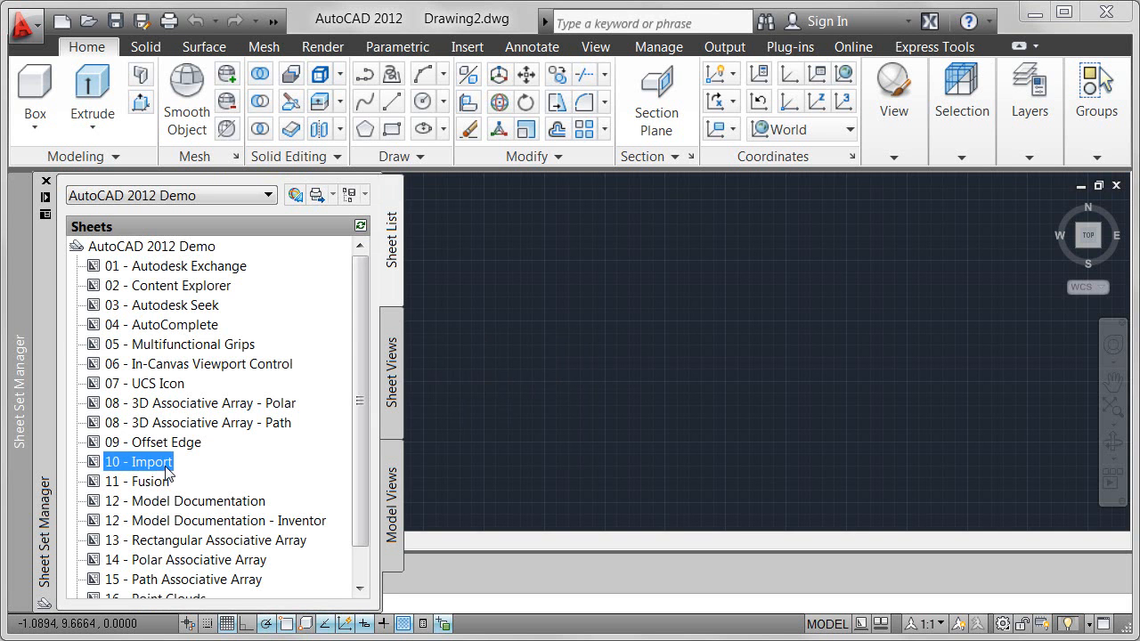
Open sheet 10 - Import from the Sheet Set Manager and go to model space
{"action": "double_click", "coordinate": [139, 461]}
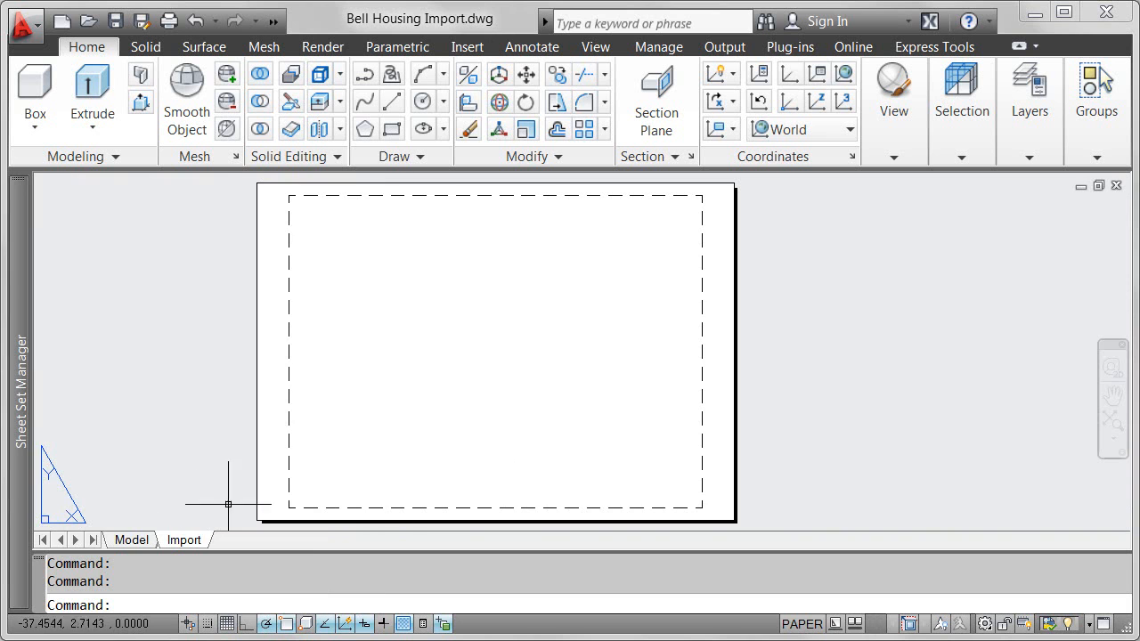
{"action": "left_click", "coordinate": [139, 540]}
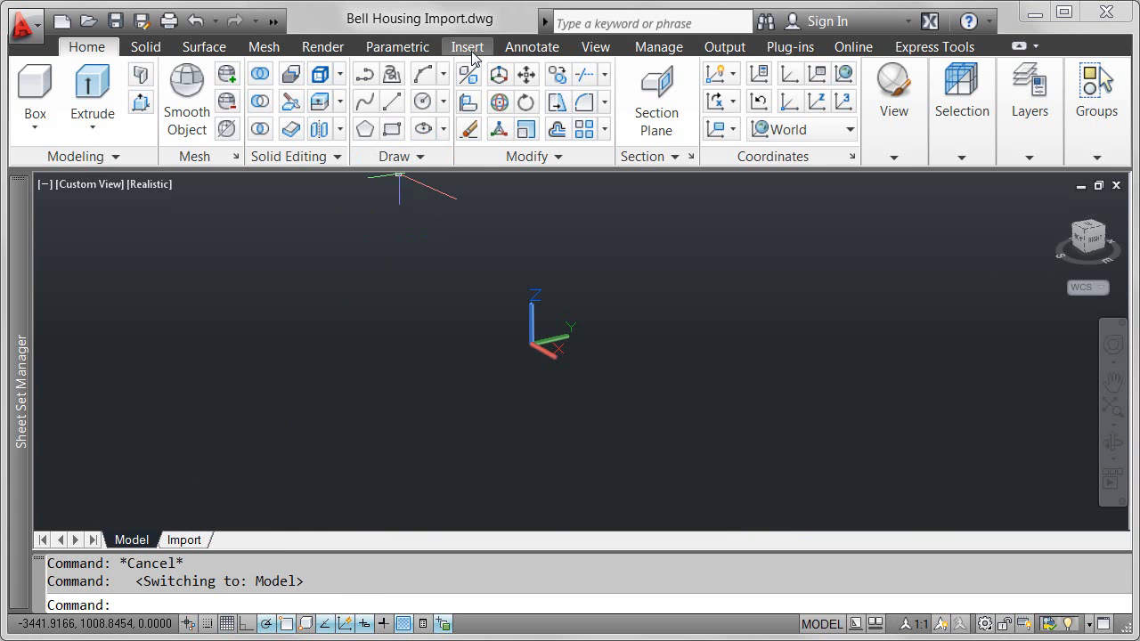
Import Bell Housing.CATPart with Files of type set to CATIA V5
{"action": "left_click", "coordinate": [467, 47]}
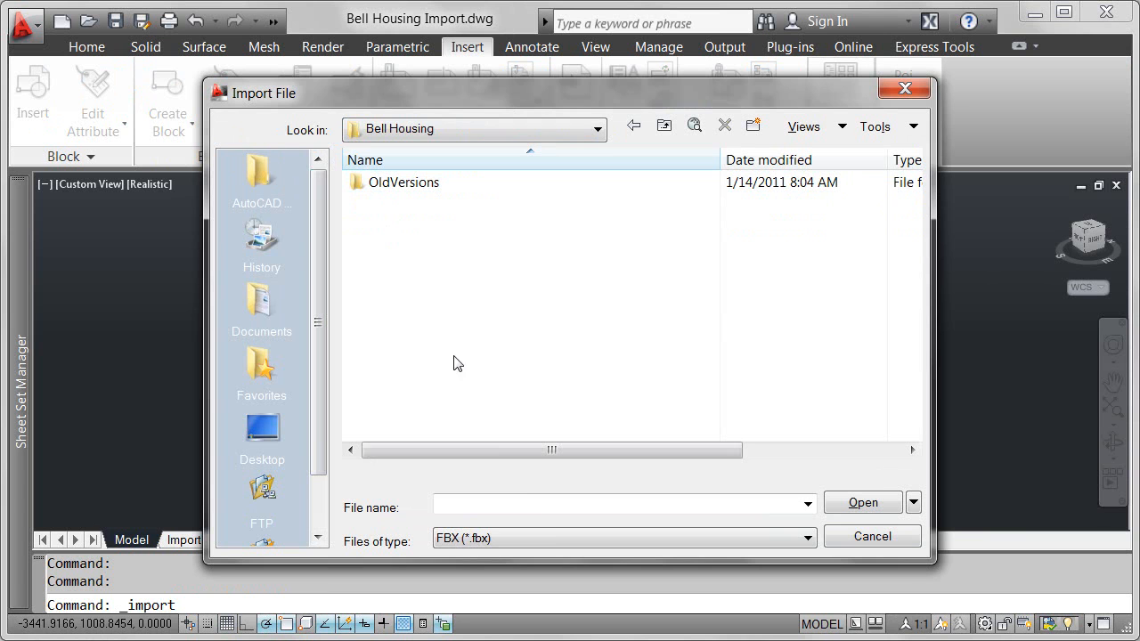
{"action": "left_click", "coordinate": [804, 538]}
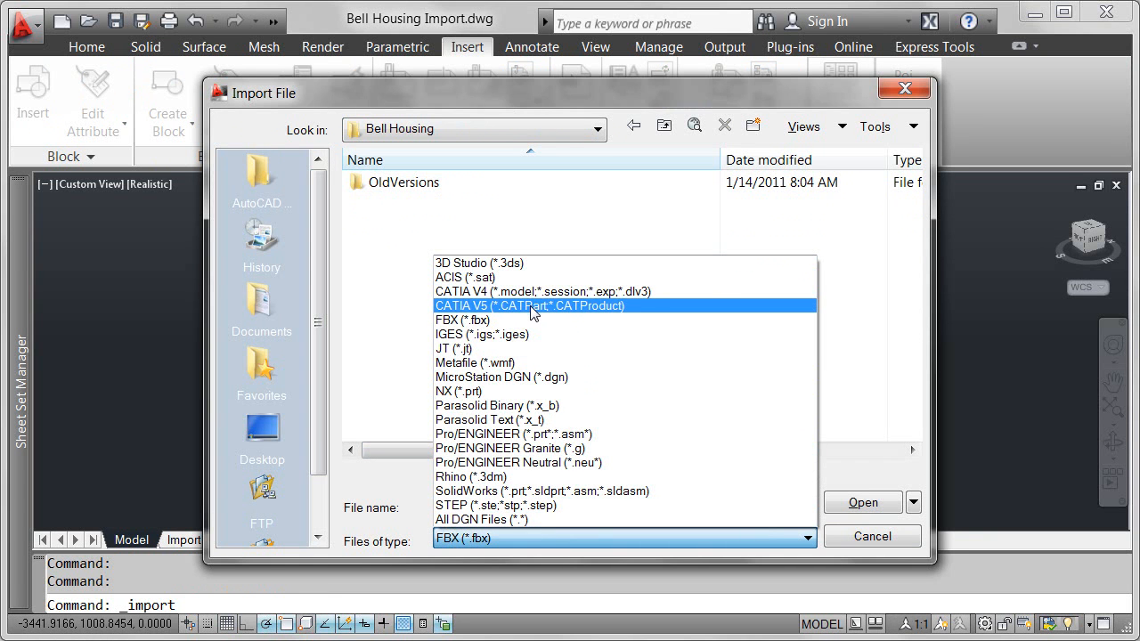
{"action": "left_click", "coordinate": [529, 306]}
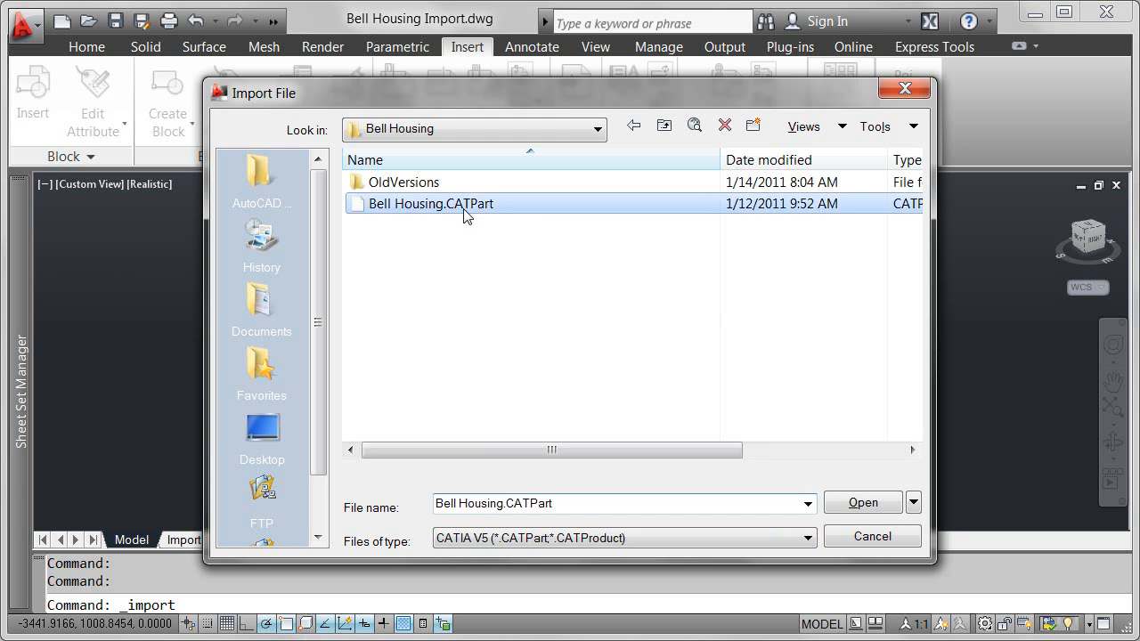
{"action": "left_click", "coordinate": [862, 502]}
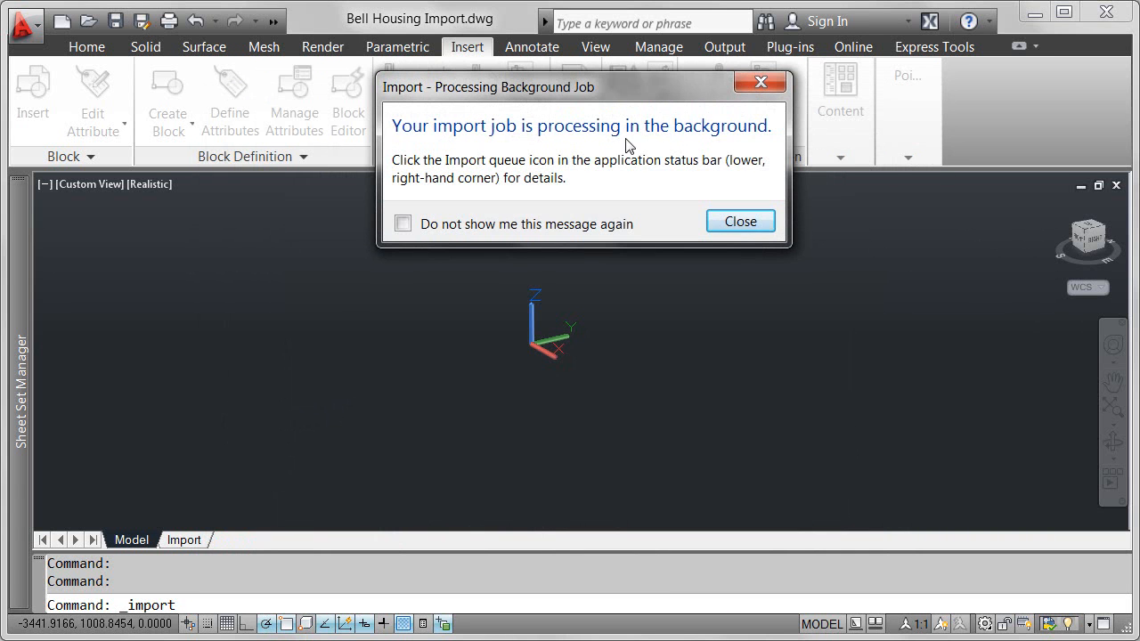
Dismiss the Processing Background Job notice so the imported solid appears
{"action": "left_click", "coordinate": [741, 221]}
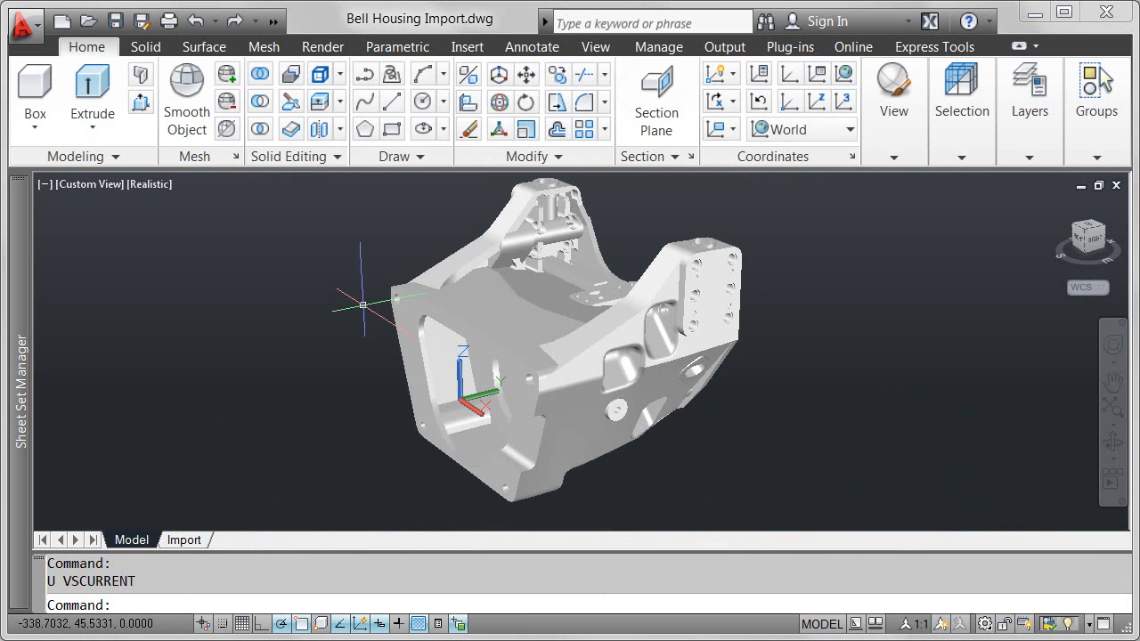
Set the viewport visual style to Shades of Gray and explode the imported solid
{"action": "left_click", "coordinate": [150, 184]}
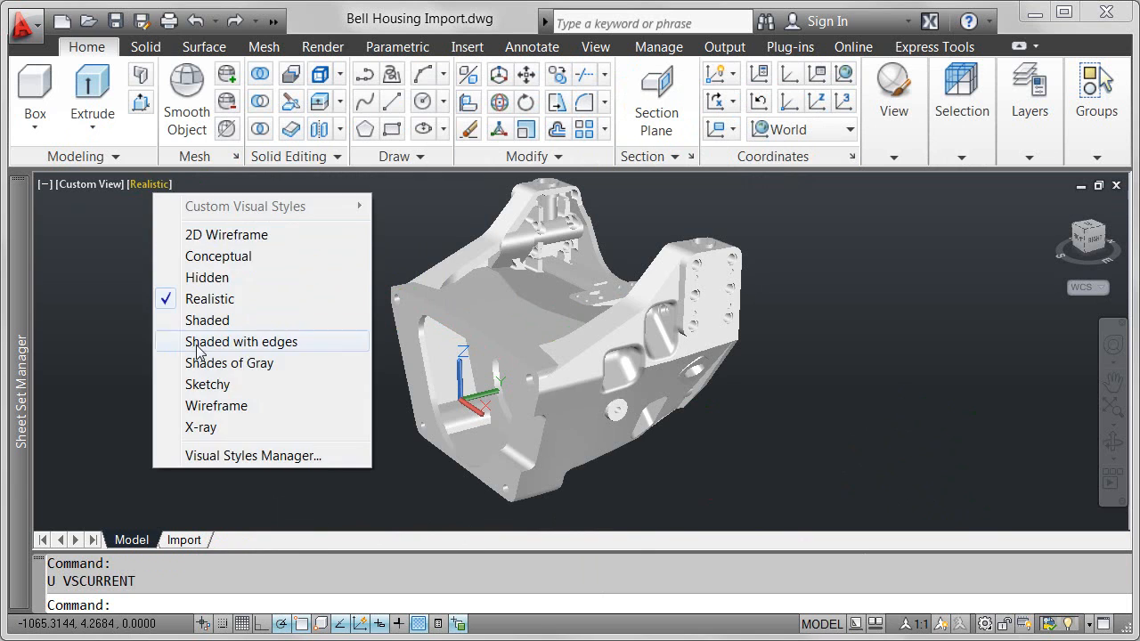
{"action": "left_click", "coordinate": [228, 363]}
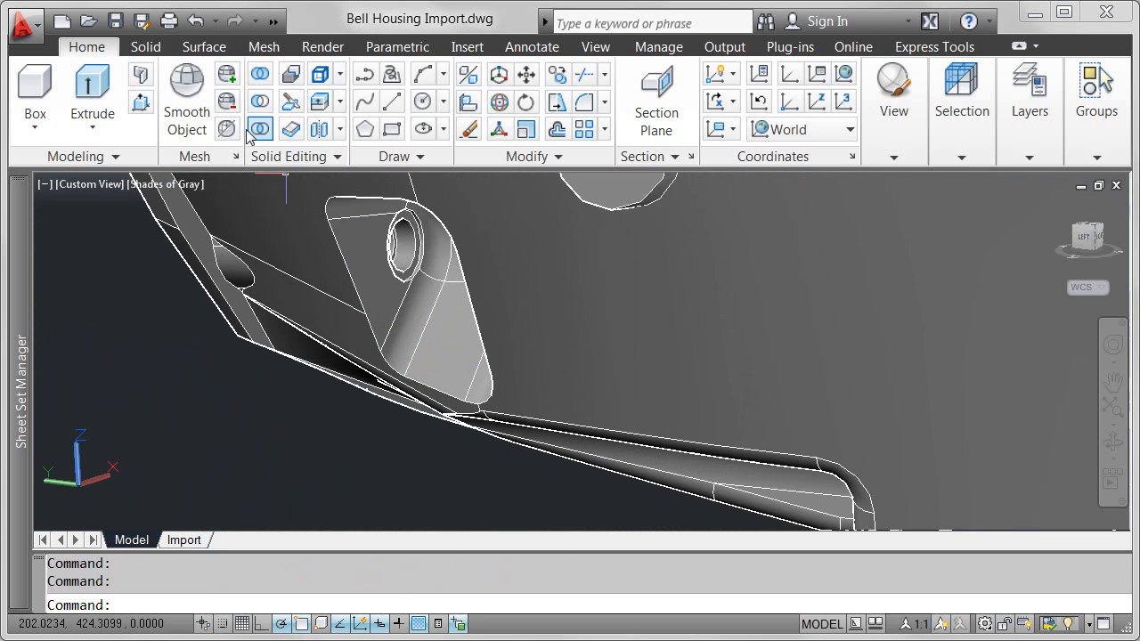
{"action": "left_click", "coordinate": [146, 46]}
{"action": "type", "text": "x"}
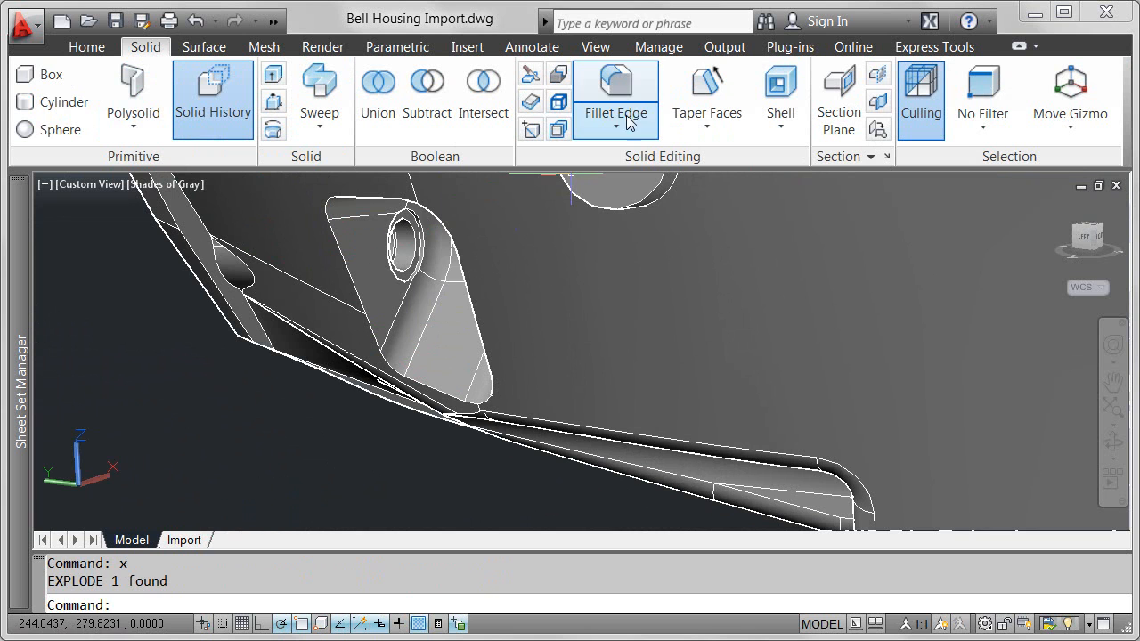
{"action": "left_click", "coordinate": [616, 86]}
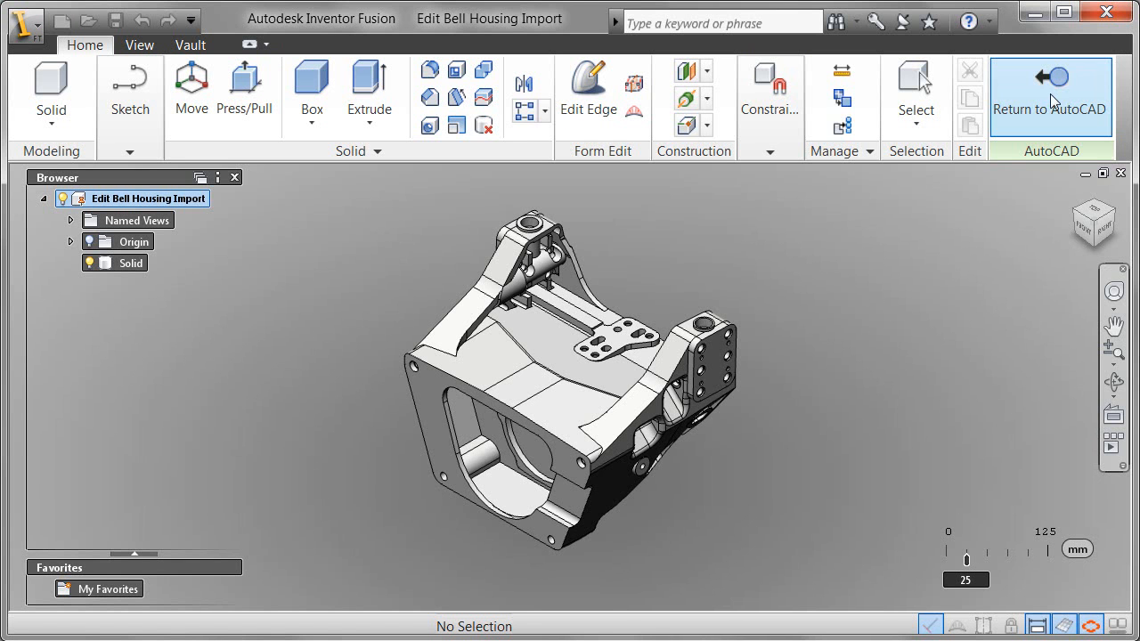
{"action": "mouse_move", "coordinate": [1012, 124]}
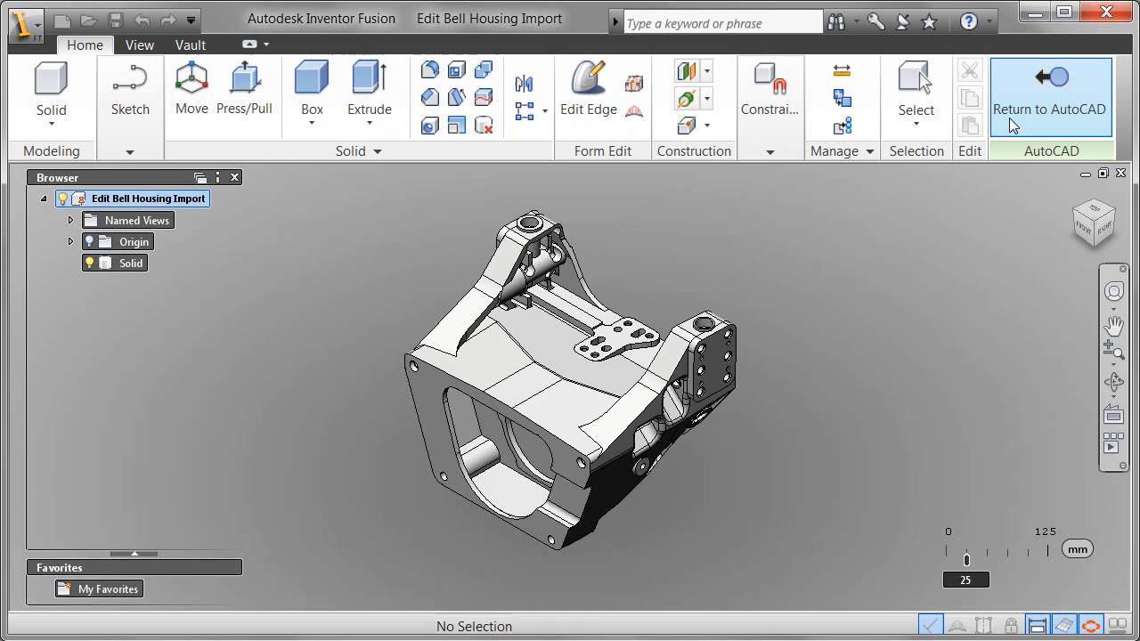
Return the part from Inventor Fusion to AutoCAD and show the Import layout
{"action": "left_click", "coordinate": [1049, 89]}
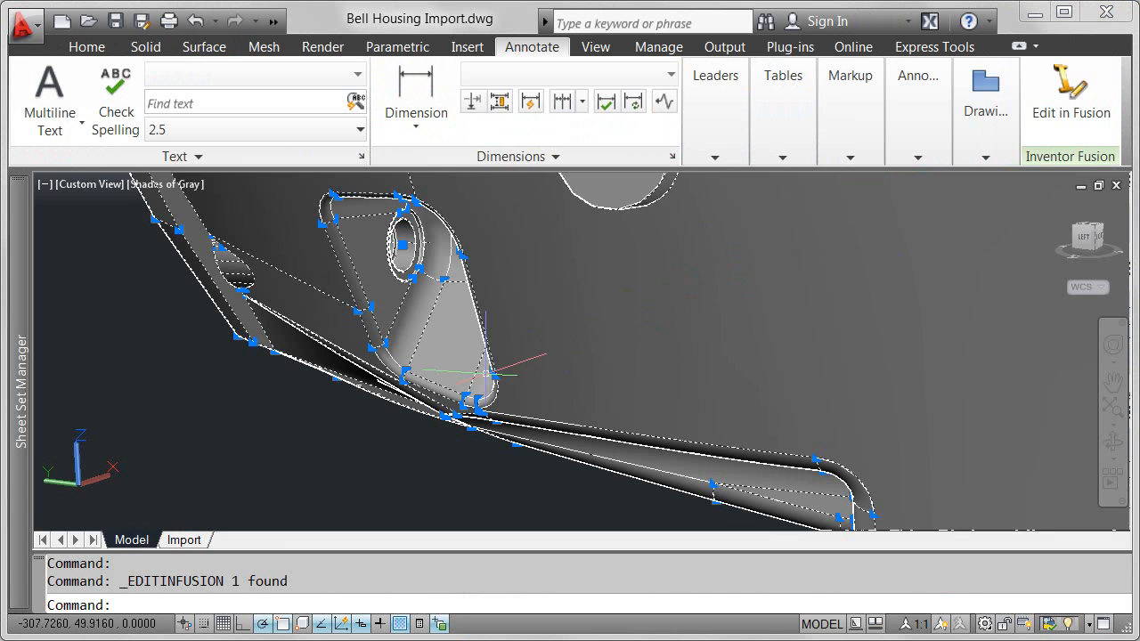
{"action": "left_click", "coordinate": [209, 540]}
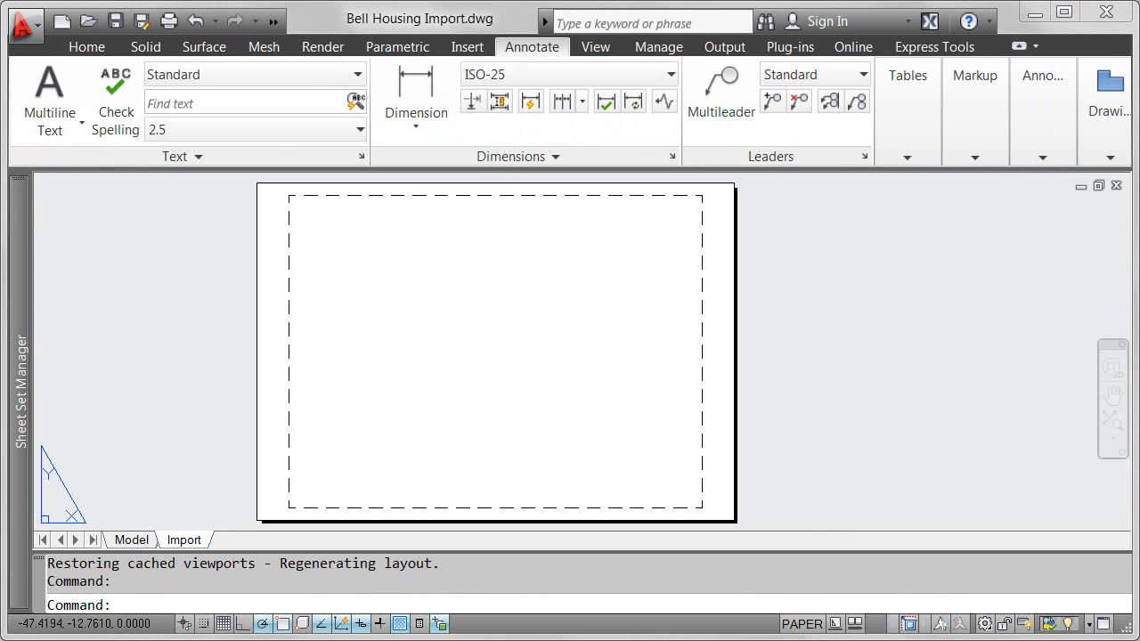